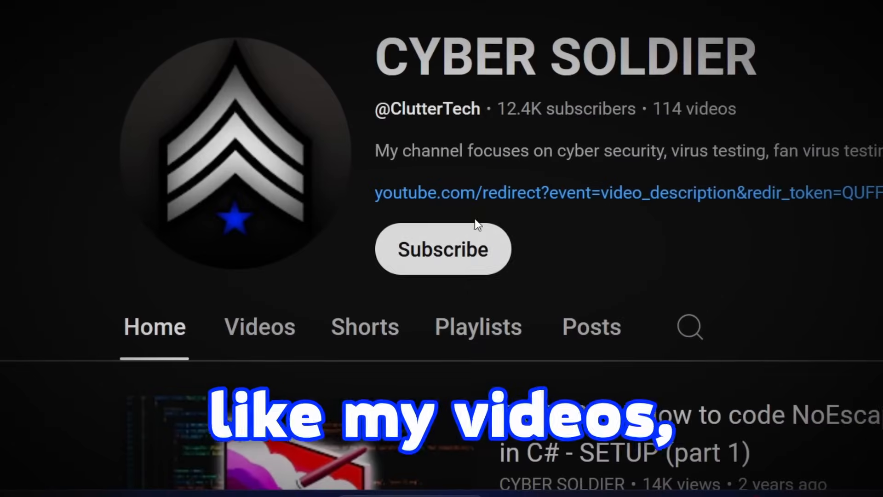
Extract the malware folder onto the desktop and view the README in Notepad.
{"action": "left_click", "coordinate": [443, 249]}
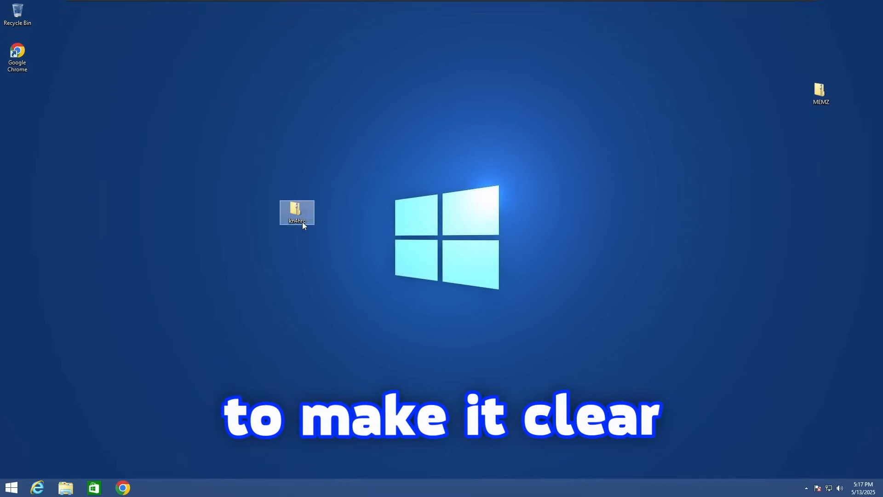
{"action": "double_click", "coordinate": [297, 212]}
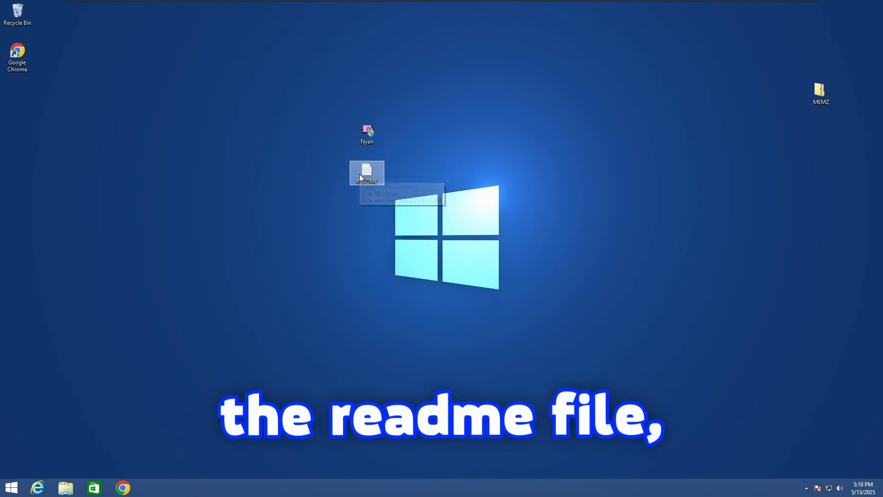
{"action": "mouse_move", "coordinate": [398, 183]}
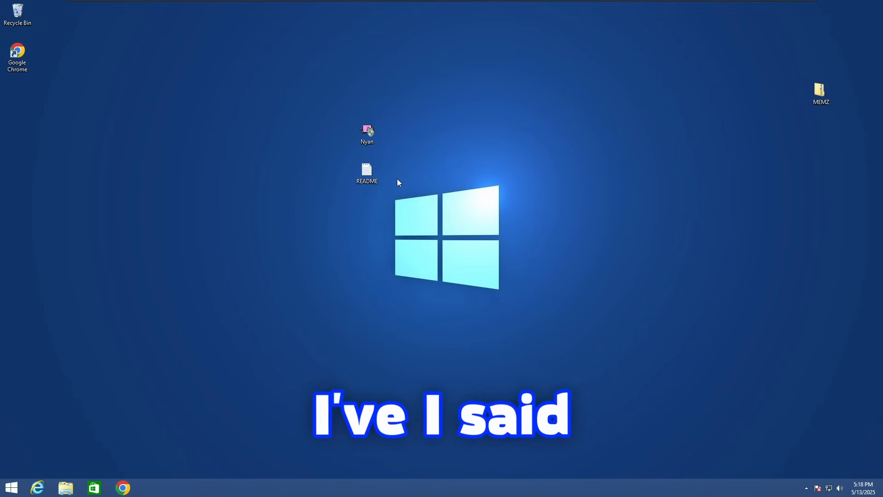
{"action": "left_click", "coordinate": [367, 172]}
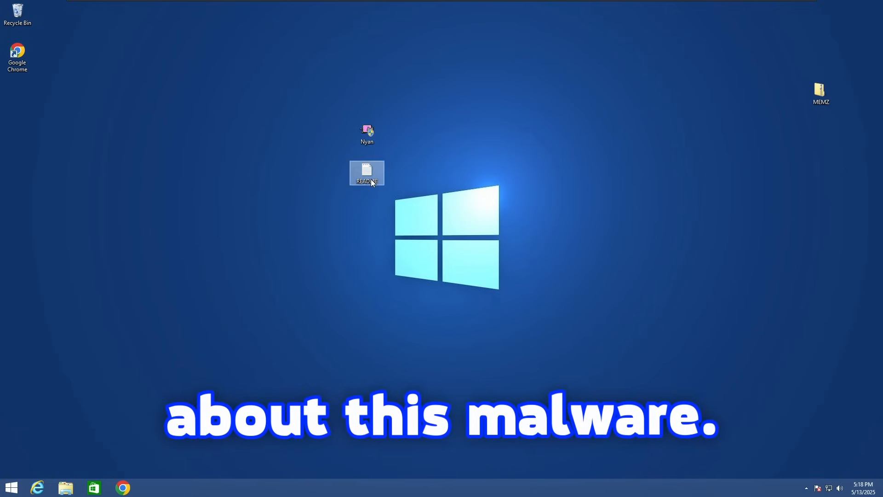
{"action": "double_click", "coordinate": [367, 172]}
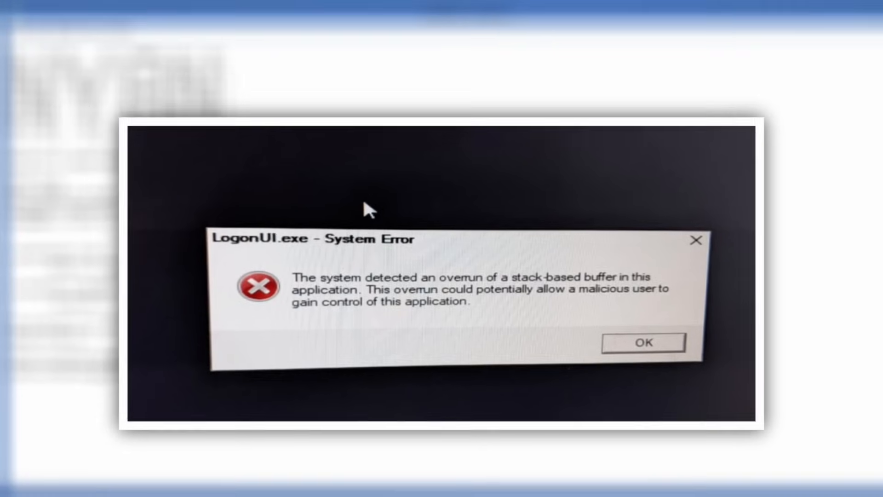
Read the README's note that Nyan overwrites LOGONUI and the MBR, then close Notepad.
{"action": "left_click", "coordinate": [642, 343]}
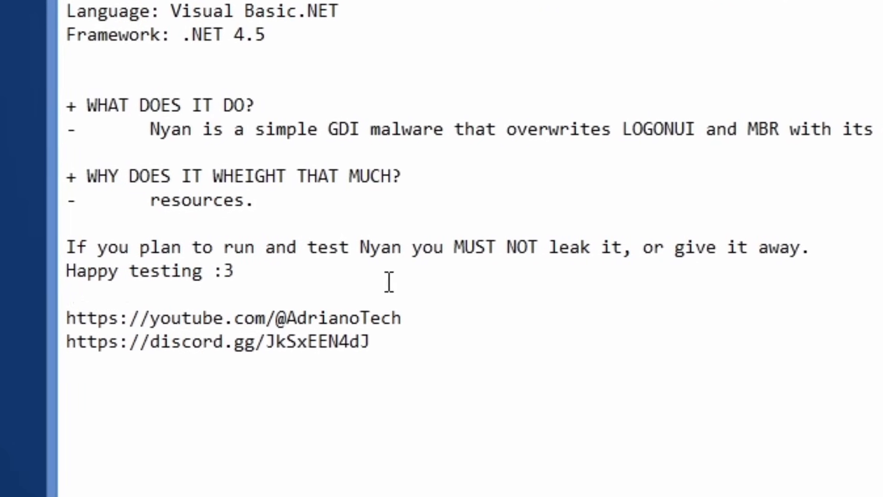
{"action": "left_click", "coordinate": [716, 90]}
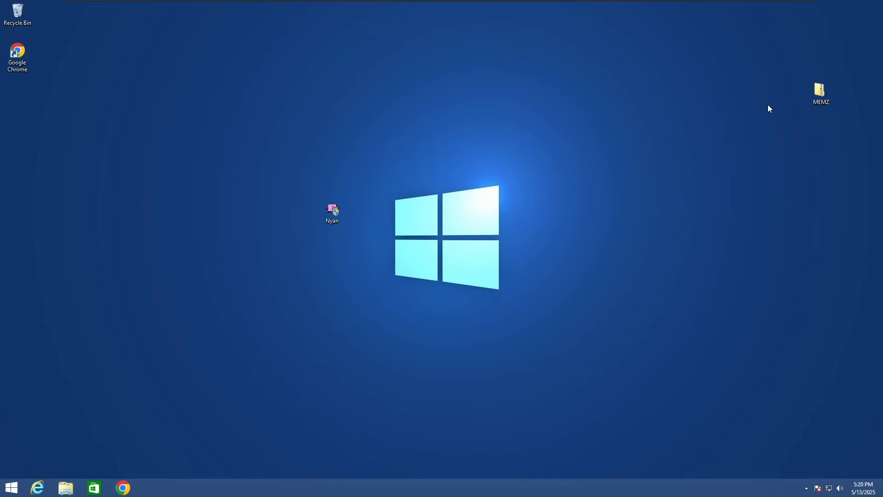
{"action": "mouse_move", "coordinate": [761, 123]}
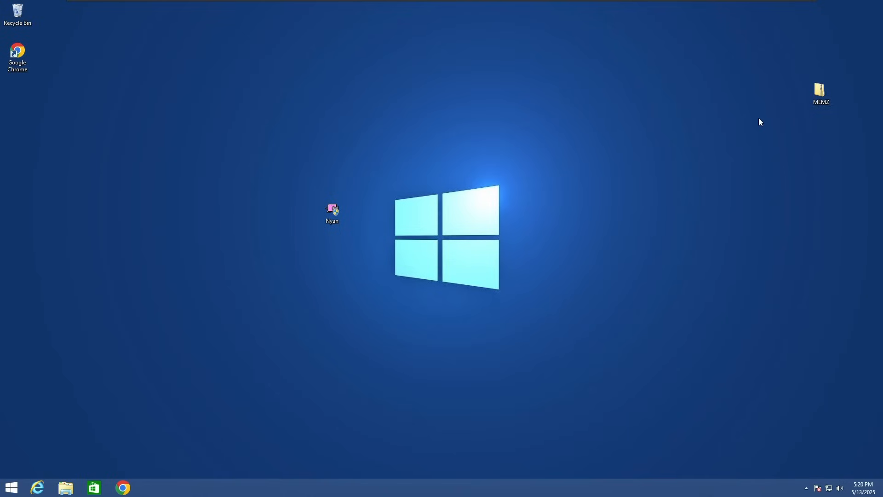
Check the file properties showing Nyan at 43.8 MB versus MEMZ at 14.5 KB.
{"action": "double_click", "coordinate": [820, 90]}
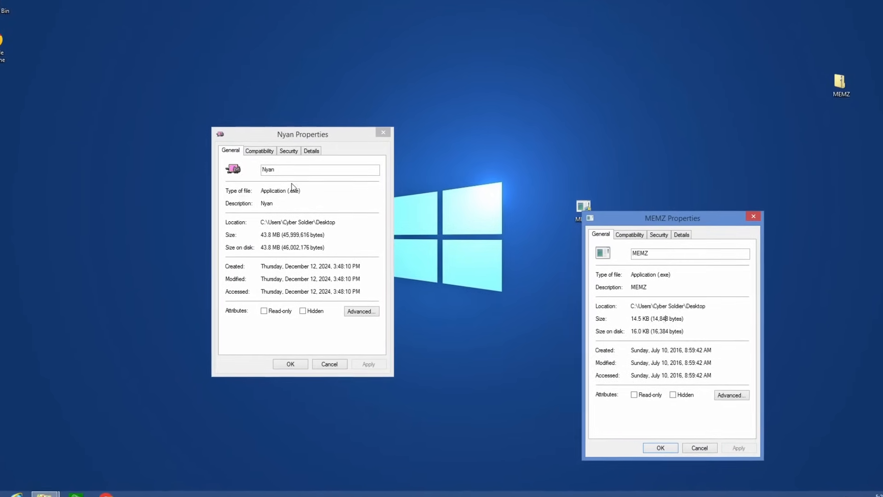
{"action": "left_click", "coordinate": [681, 235]}
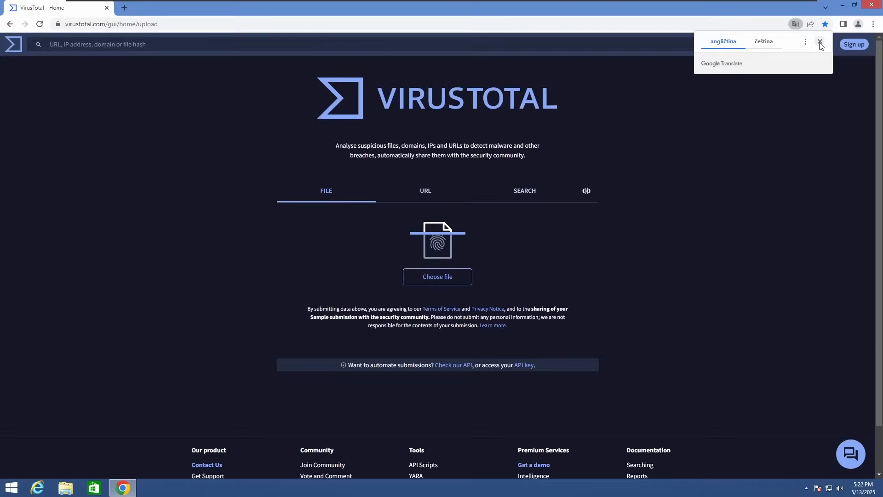
Upload MEMZ from the desktop to VirusTotal and review its 66 of 72 detection report.
{"action": "left_click", "coordinate": [820, 41]}
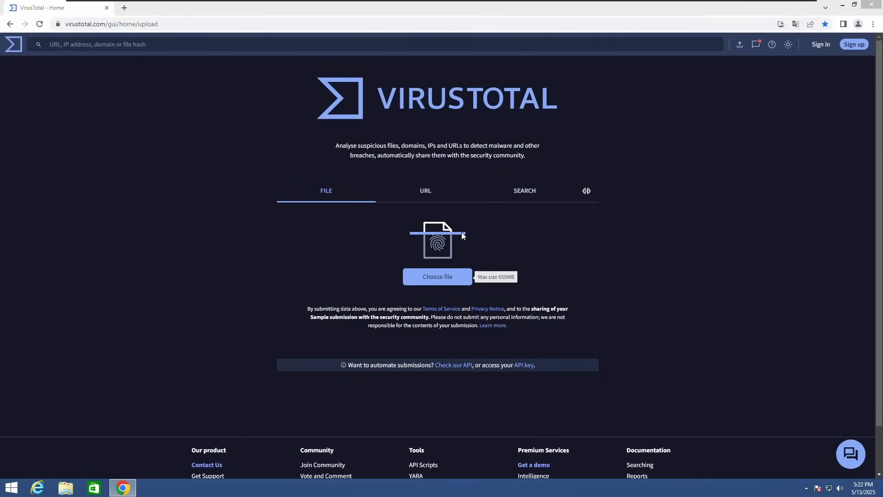
{"action": "left_click", "coordinate": [437, 277]}
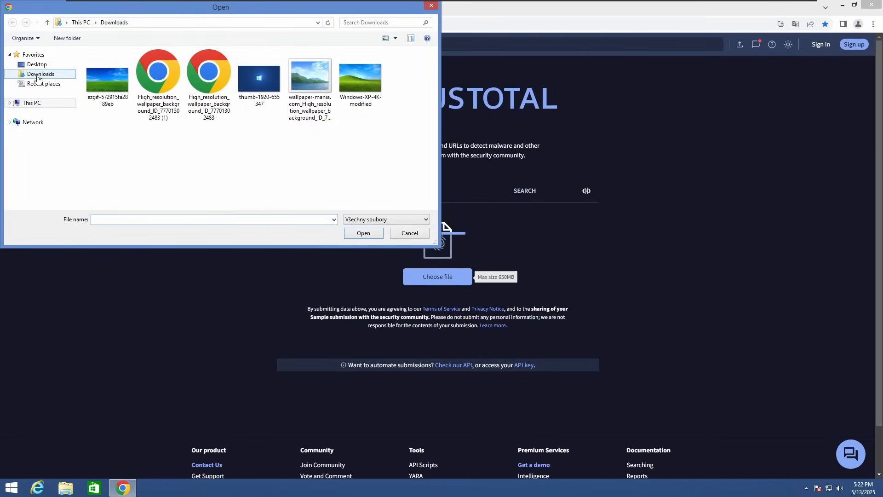
{"action": "left_click", "coordinate": [36, 64]}
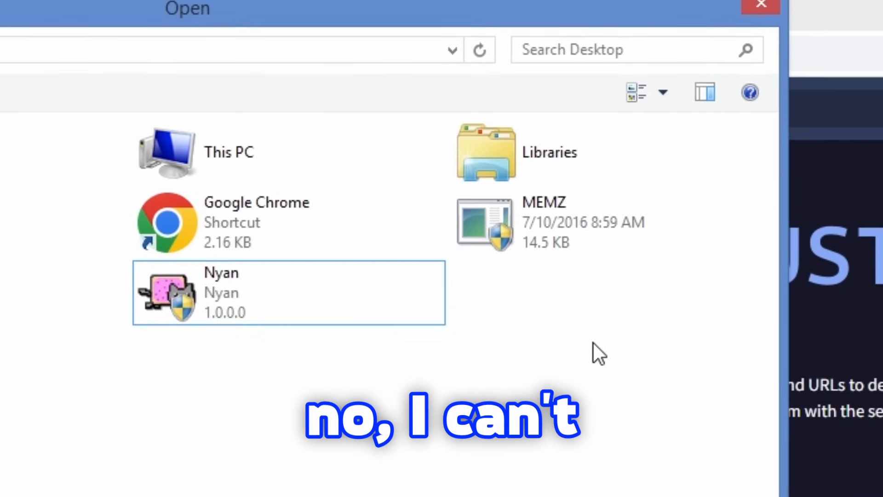
{"action": "left_click", "coordinate": [547, 220]}
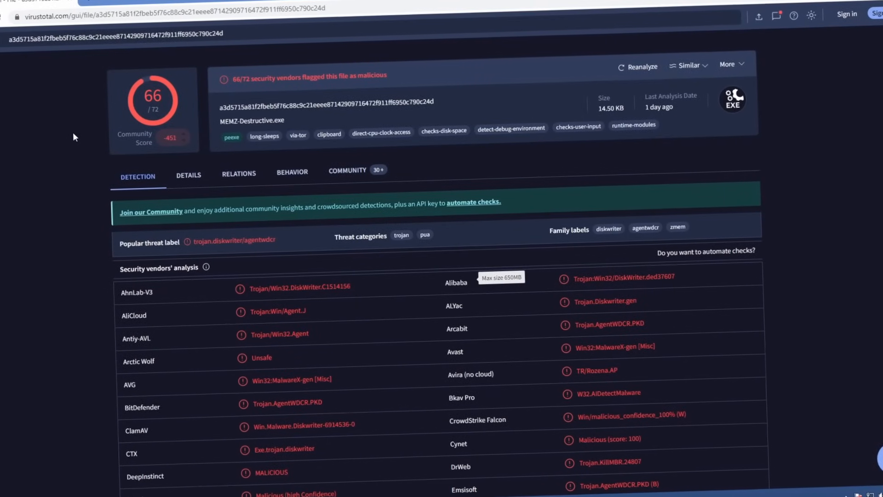
{"action": "scroll", "scroll_direction": "down", "scroll_amount": 3}
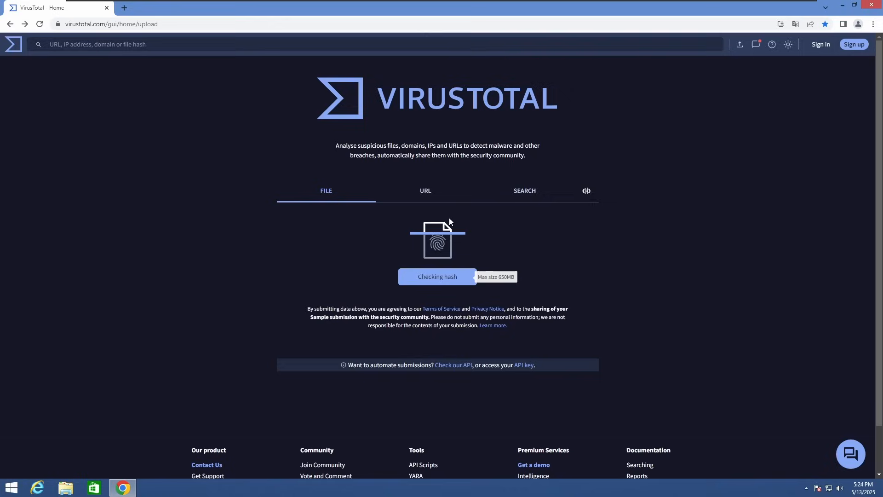
{"action": "mouse_move", "coordinate": [190, 195]}
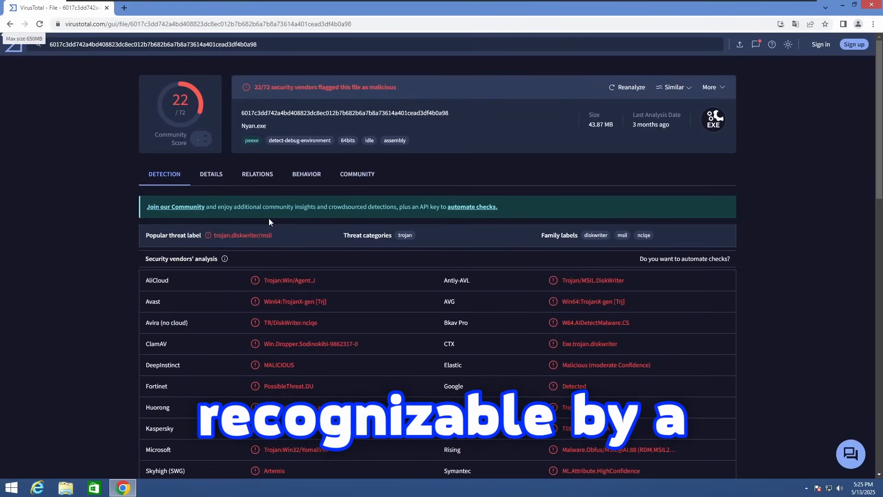
Scroll through the vendor detections in Nyan.exe's 22 of 72 VirusTotal report.
{"action": "scroll", "scroll_direction": "down", "scroll_amount": 3}
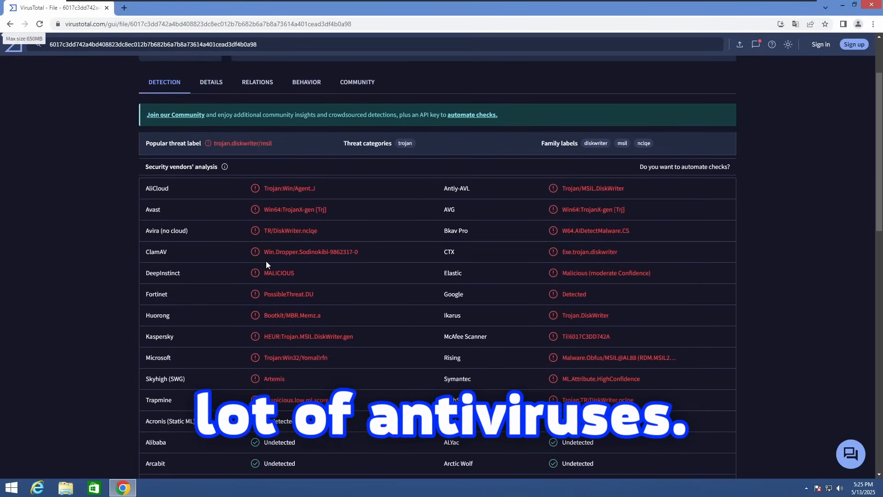
{"action": "scroll", "scroll_direction": "up", "scroll_amount": 3}
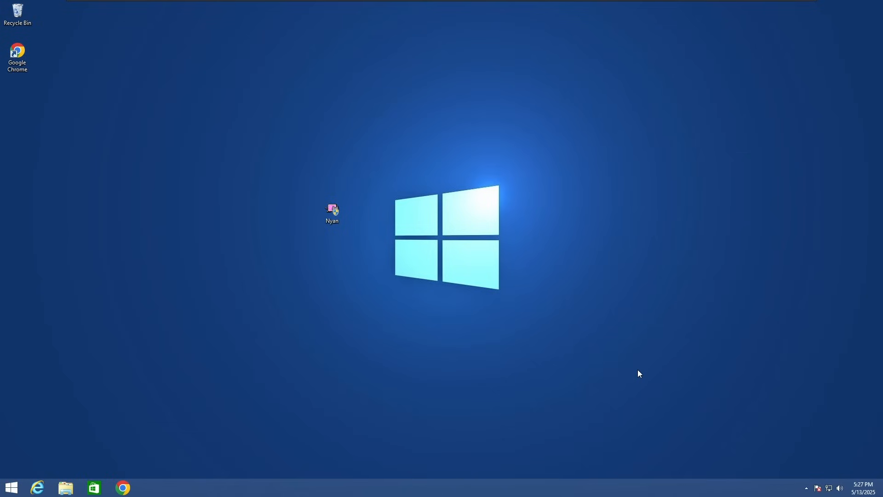
{"action": "mouse_move", "coordinate": [521, 371]}
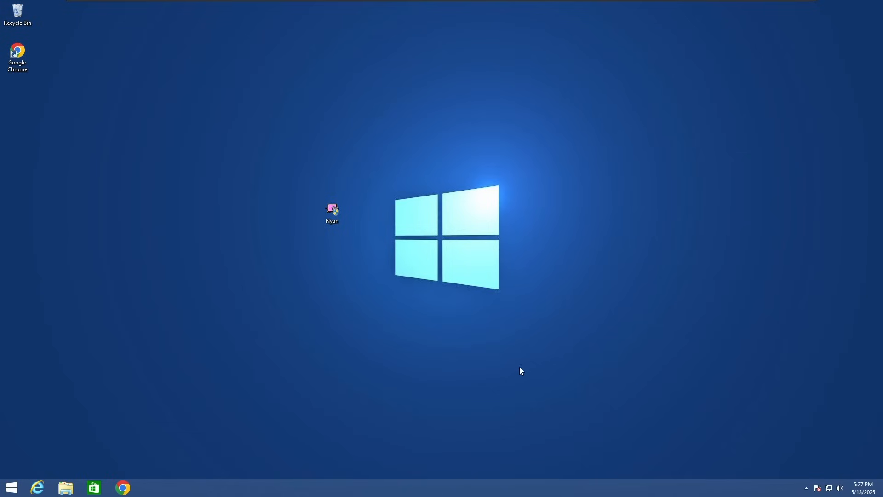
{"action": "mouse_move", "coordinate": [670, 428]}
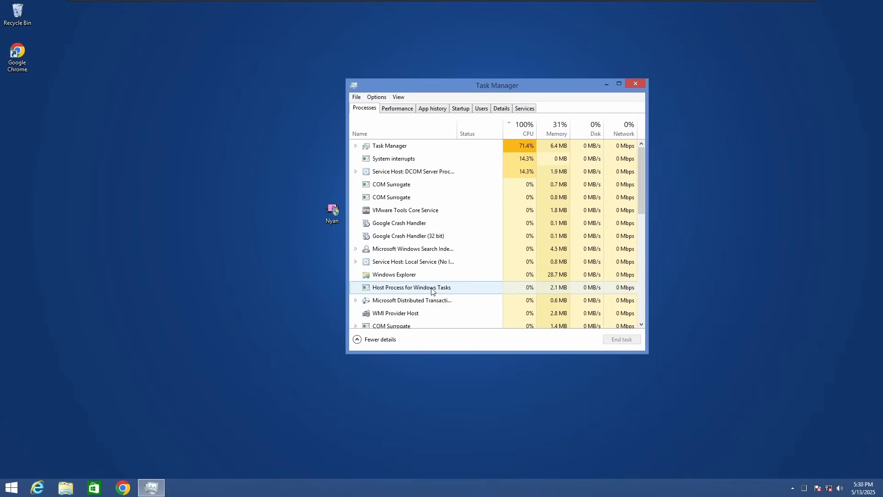
{"action": "left_click", "coordinate": [636, 83]}
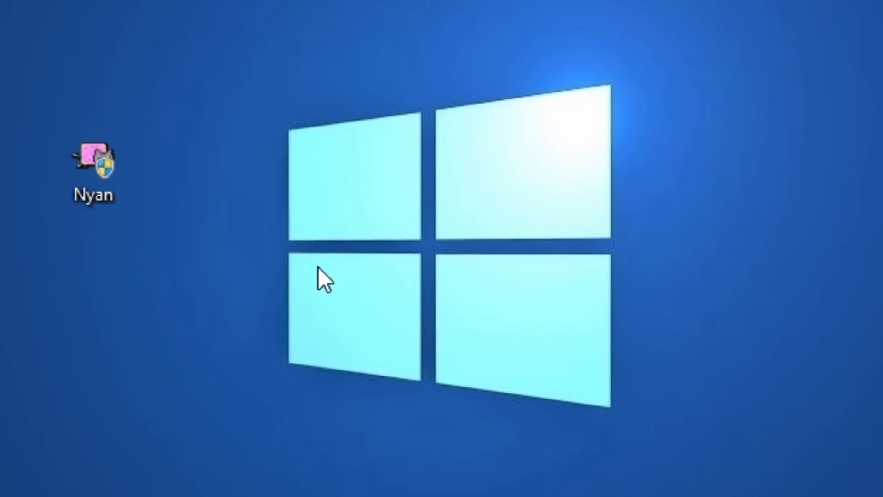
Run Nyan as administrator, refuse its warning once, then accept the red yes to continue.
{"action": "double_click", "coordinate": [93, 160]}
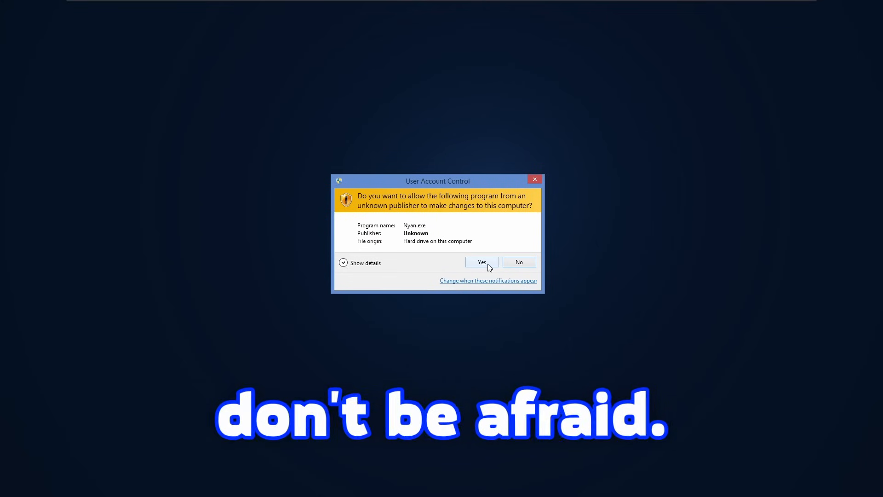
{"action": "left_click", "coordinate": [481, 263]}
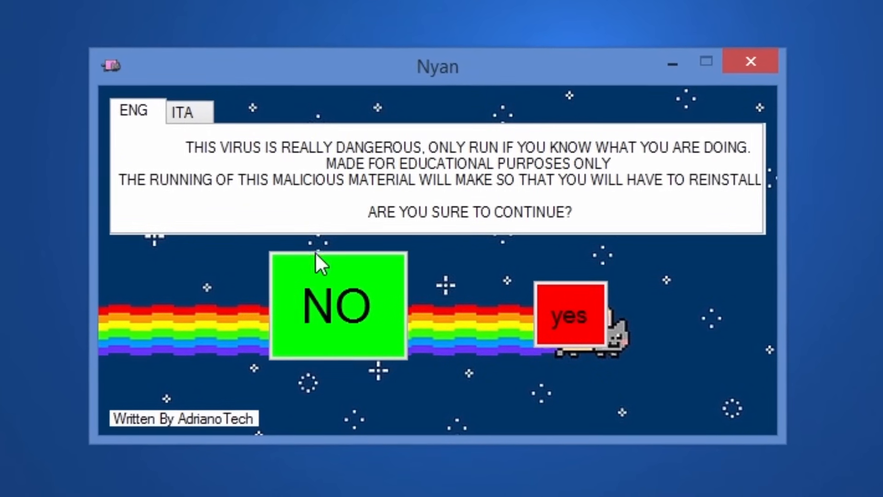
{"action": "left_click", "coordinate": [337, 308]}
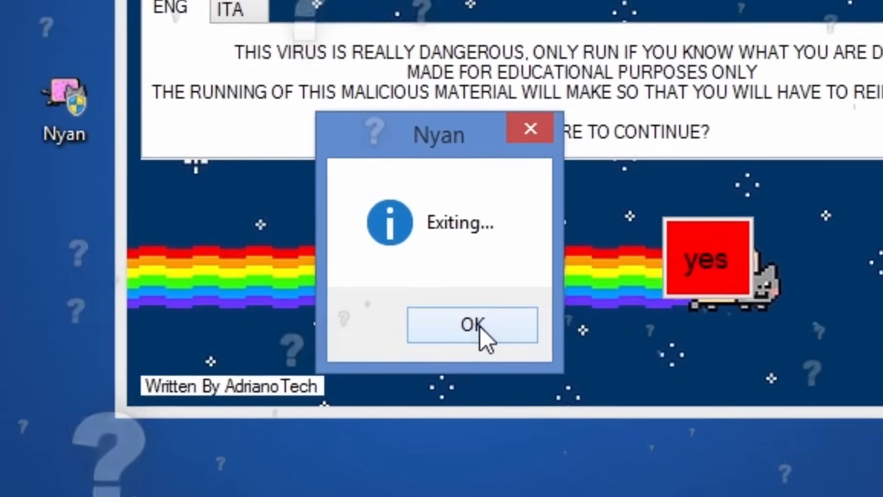
{"action": "left_click", "coordinate": [472, 325]}
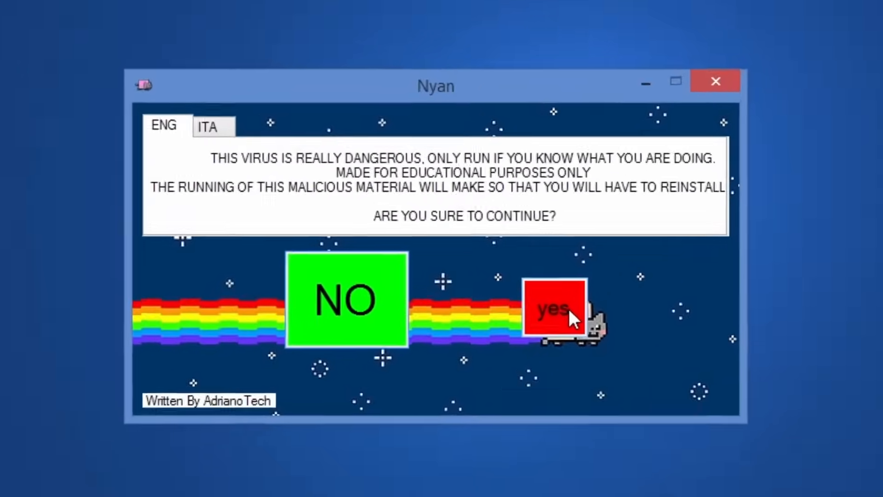
{"action": "left_click", "coordinate": [554, 309]}
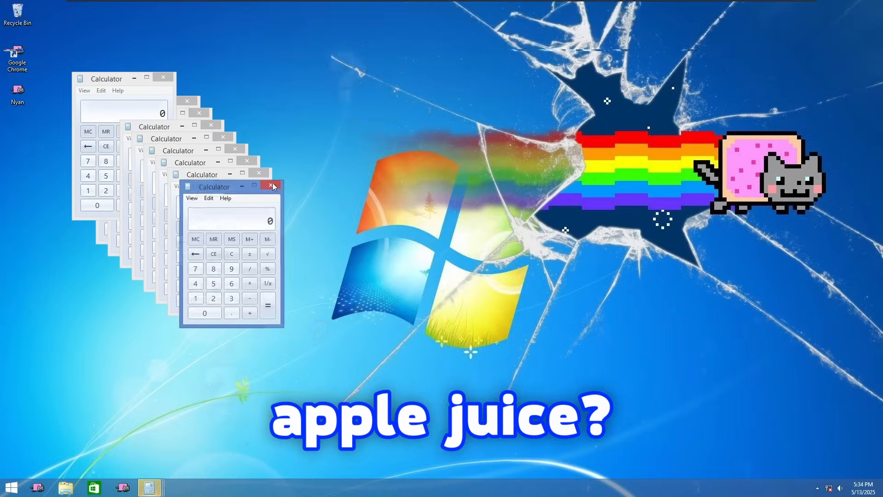
Close one of the Calculator windows spawned by the payload.
{"action": "left_click", "coordinate": [272, 186]}
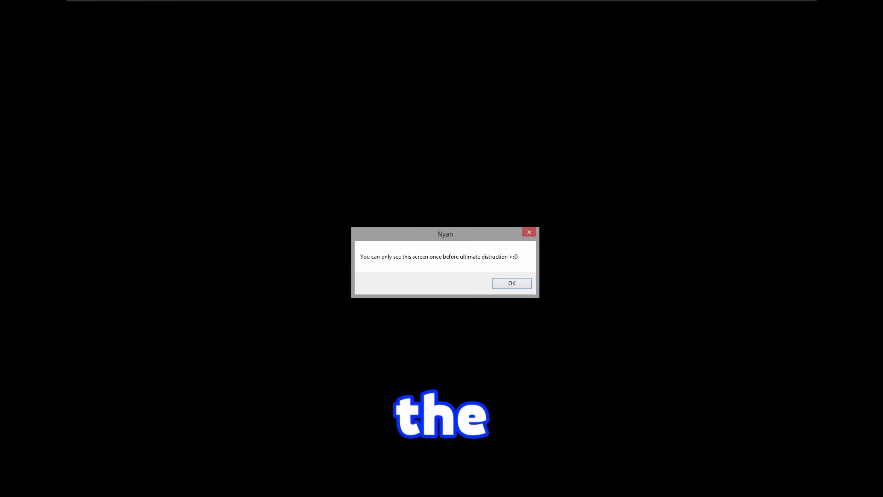
Dismiss the ultimate-destruction message and interact with the Nyan Cat LogonUI window.
{"action": "left_click", "coordinate": [511, 282]}
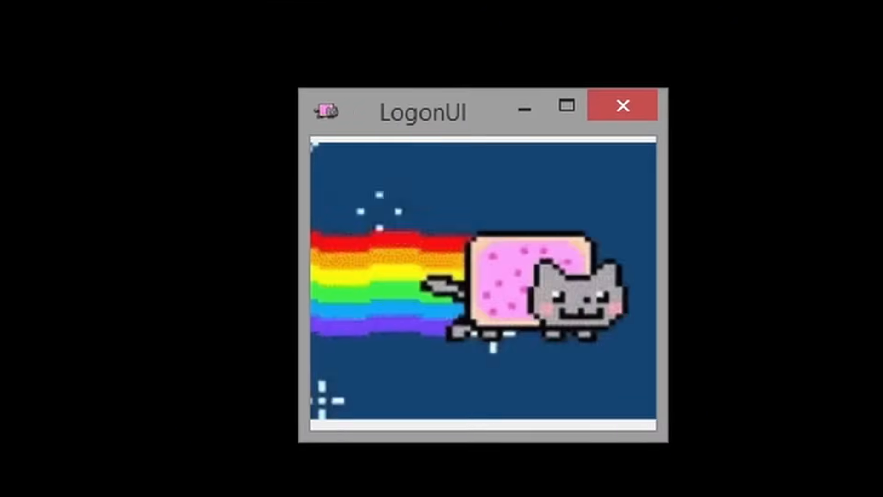
{"action": "left_click", "coordinate": [565, 106]}
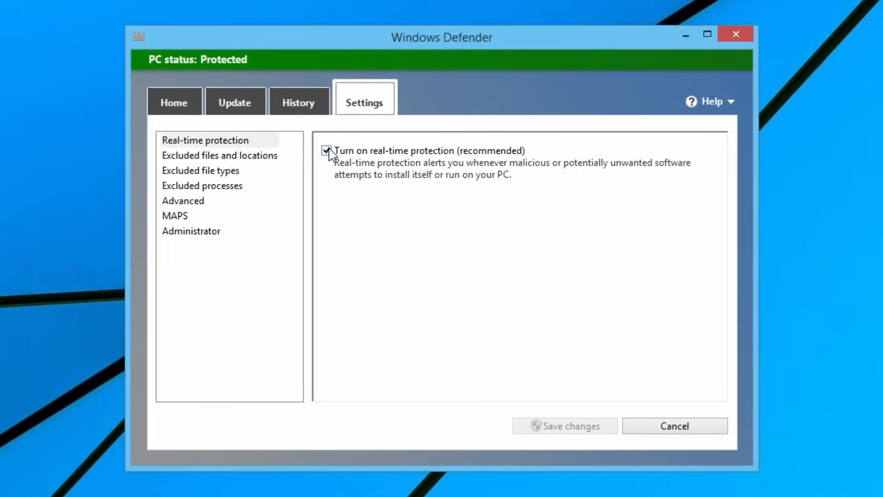
Uncheck 'Turn on real-time protection' in Windows Defender and save the change.
{"action": "left_click", "coordinate": [328, 150]}
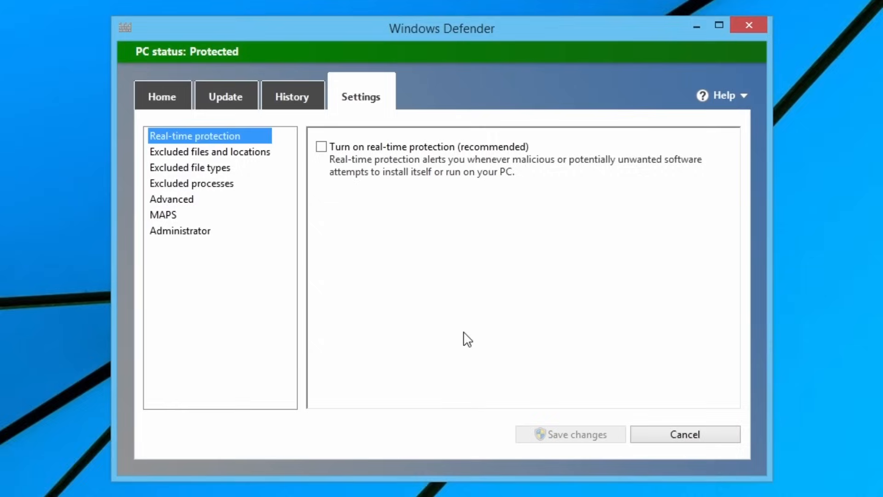
{"action": "left_click", "coordinate": [749, 25]}
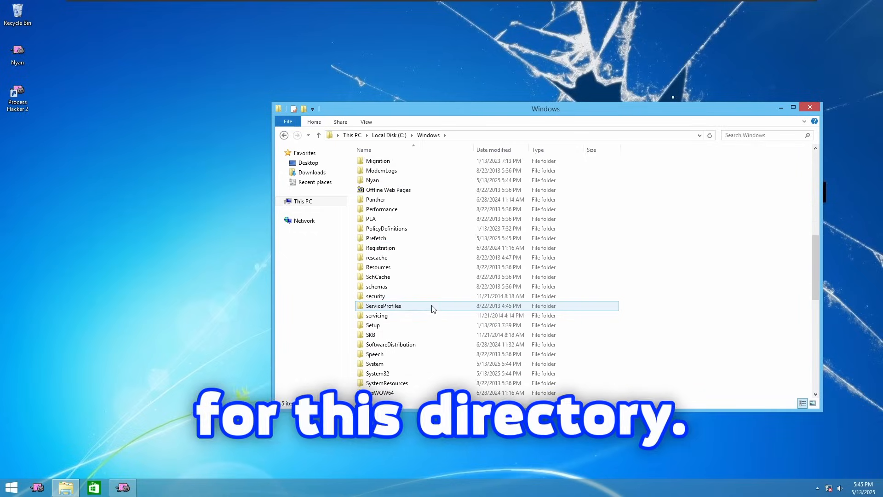
View the cracked Nyan Cat wall image in C:\Windows\Nyan, then close Photo Viewer.
{"action": "double_click", "coordinate": [373, 179]}
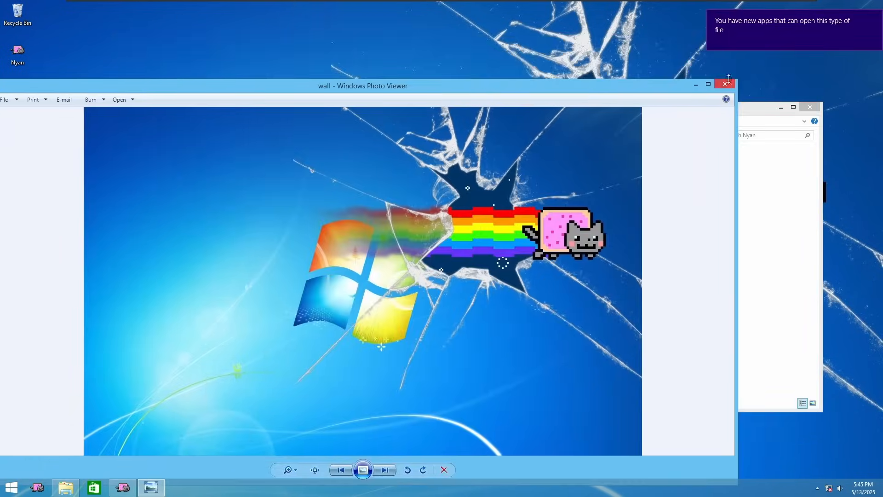
{"action": "left_click", "coordinate": [725, 83]}
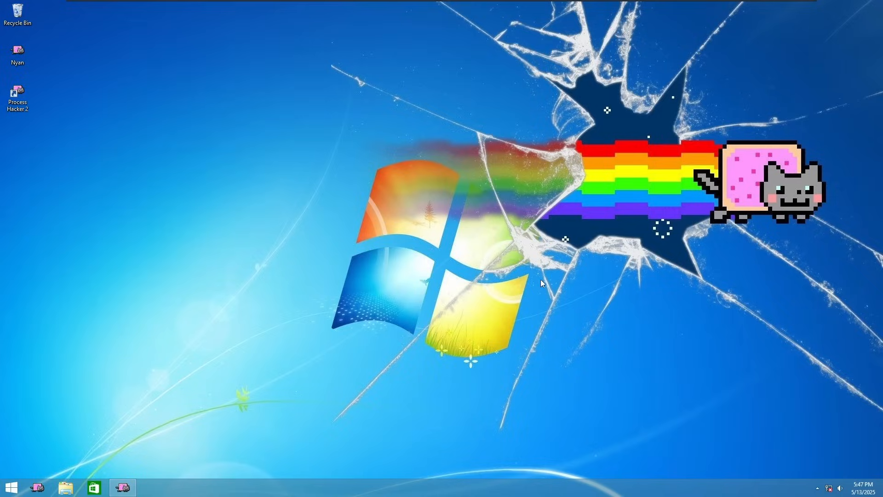
{"action": "mouse_move", "coordinate": [146, 435]}
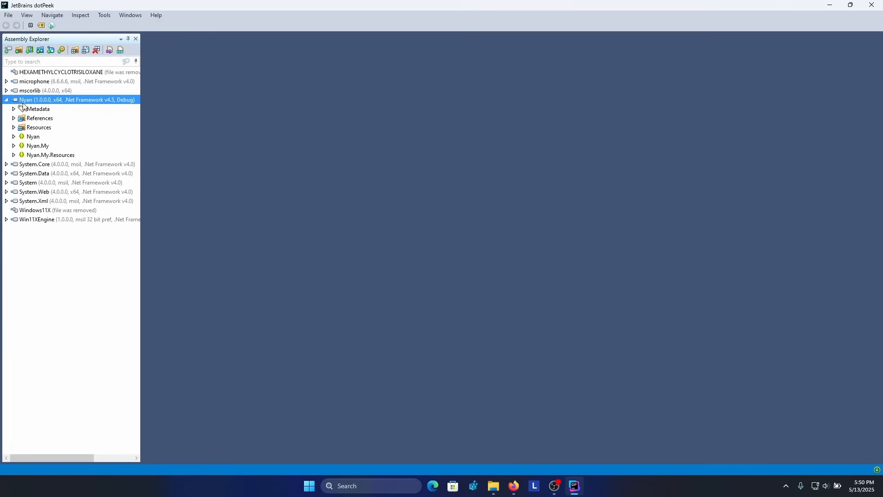
{"action": "mouse_move", "coordinate": [111, 108]}
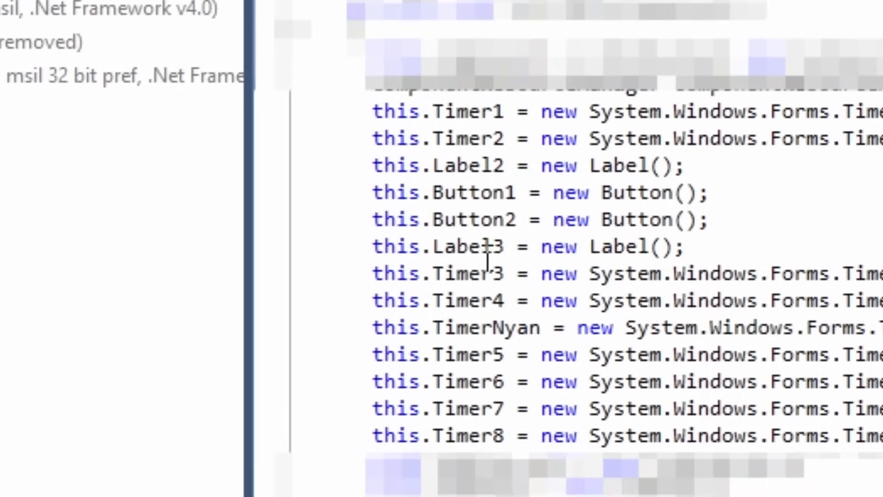
Review Nyan's decompiled SetCustomIcon calls for .exe, .lnk, .txt, .bat, .dll and .sys files.
{"action": "scroll", "scroll_direction": "up", "scroll_amount": 3}
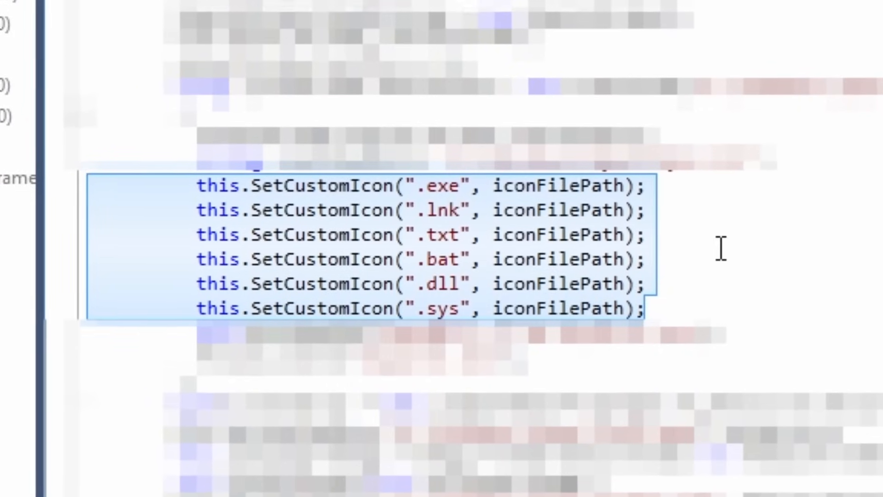
{"action": "left_click", "coordinate": [664, 186]}
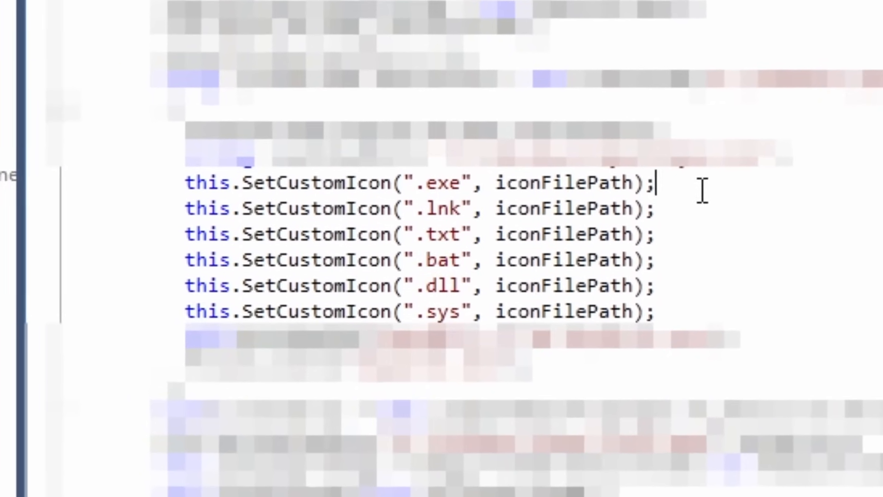